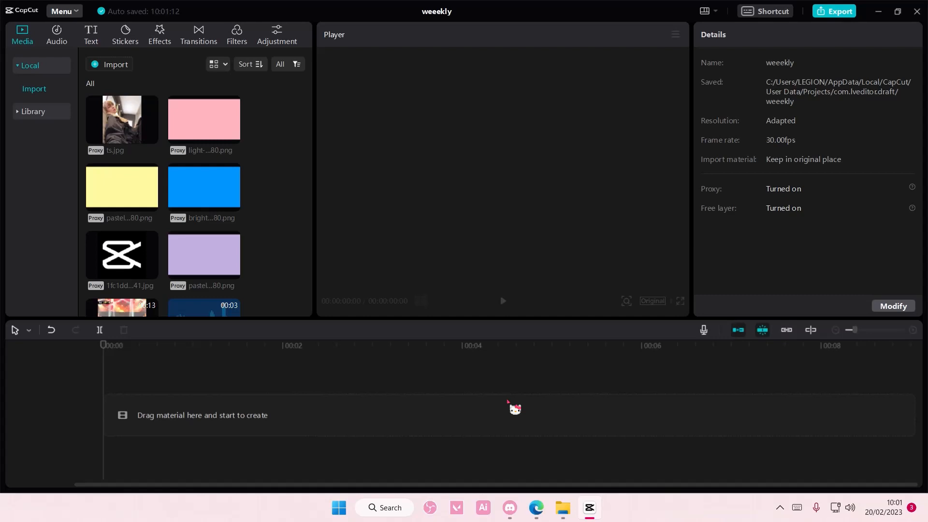
mouse_move(517, 402)
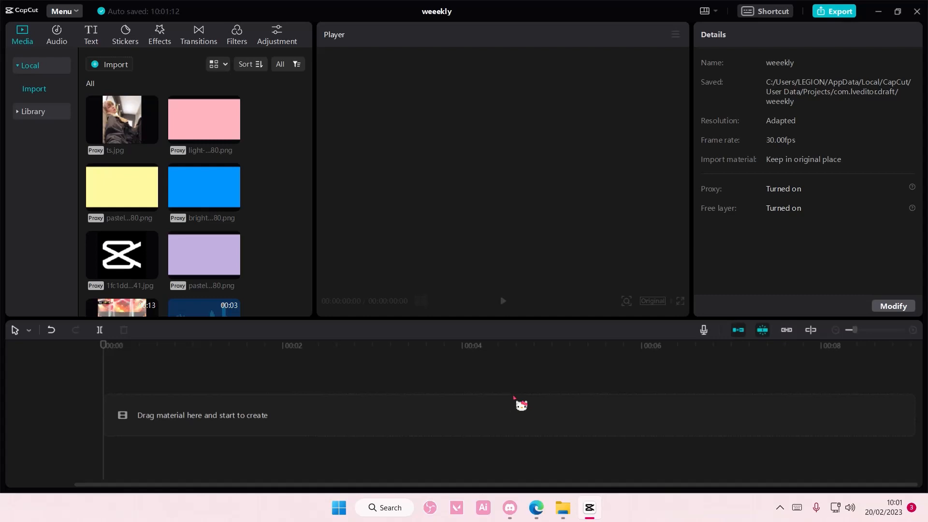
Add a Default text title and set its font to DrukWide-Medium instead of Monoton.
click(92, 32)
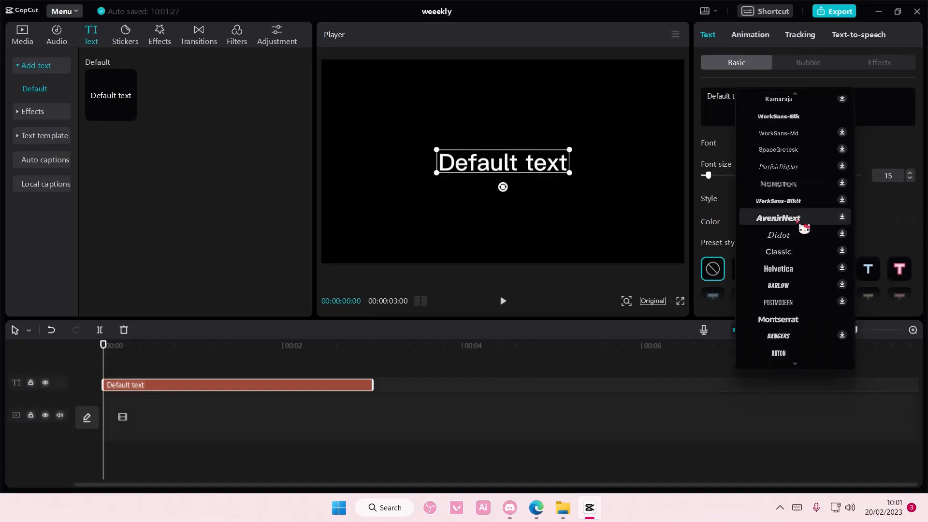
click(779, 184)
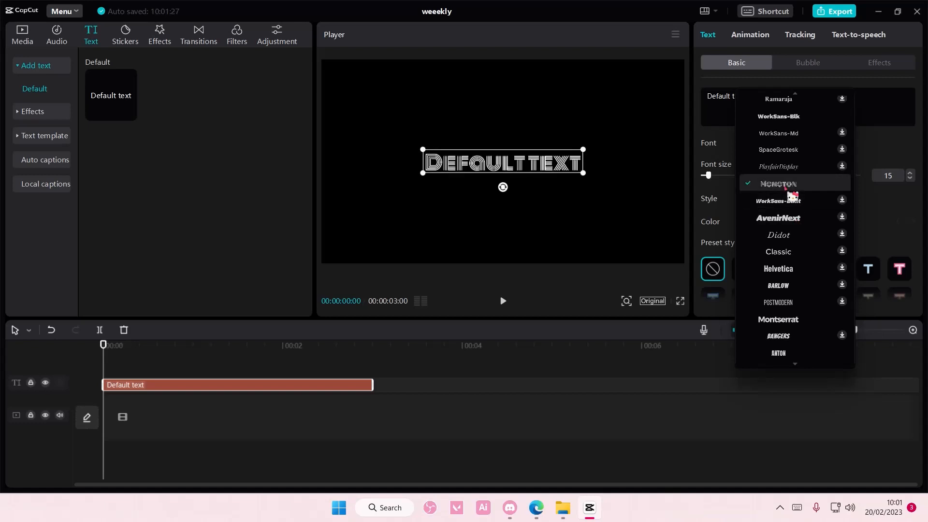
scroll(down, 3)
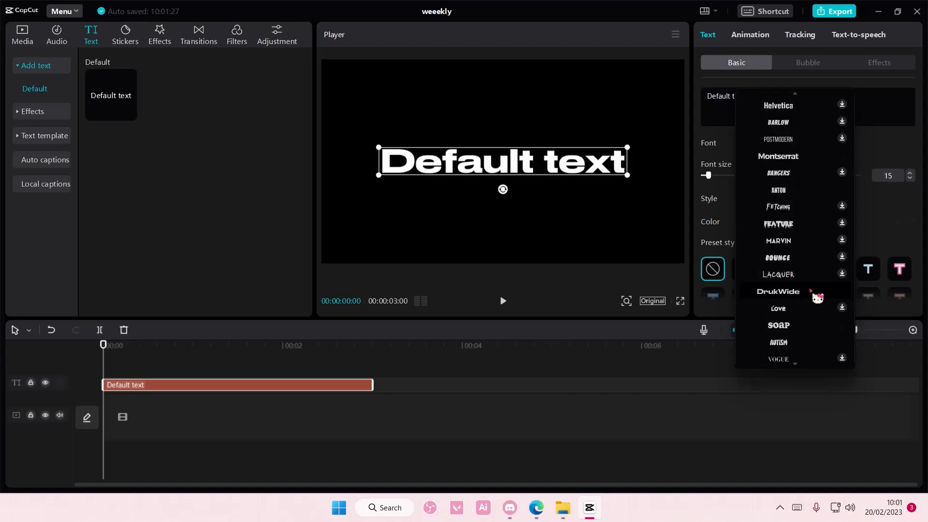
click(778, 291)
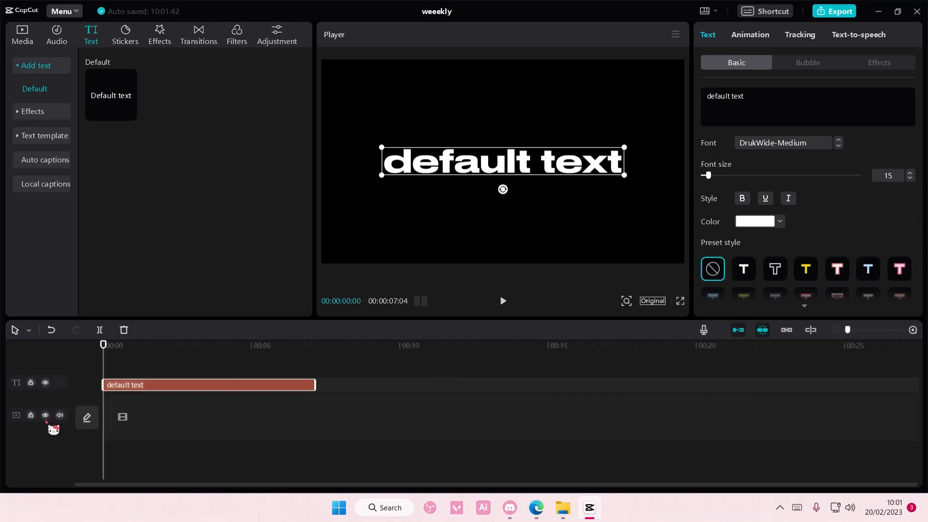
From the Effects library's Distortion category, add Ripple Distortion above the text clip.
click(159, 30)
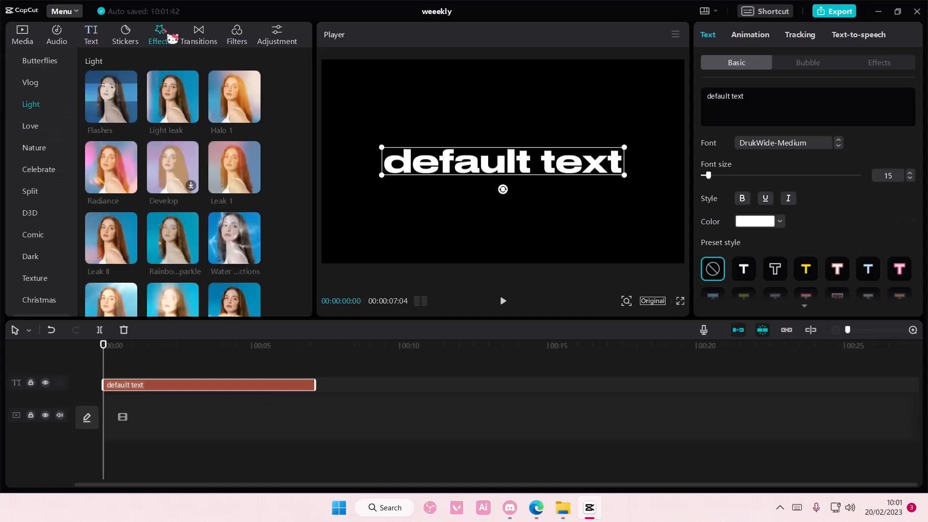
mouse_move(48, 181)
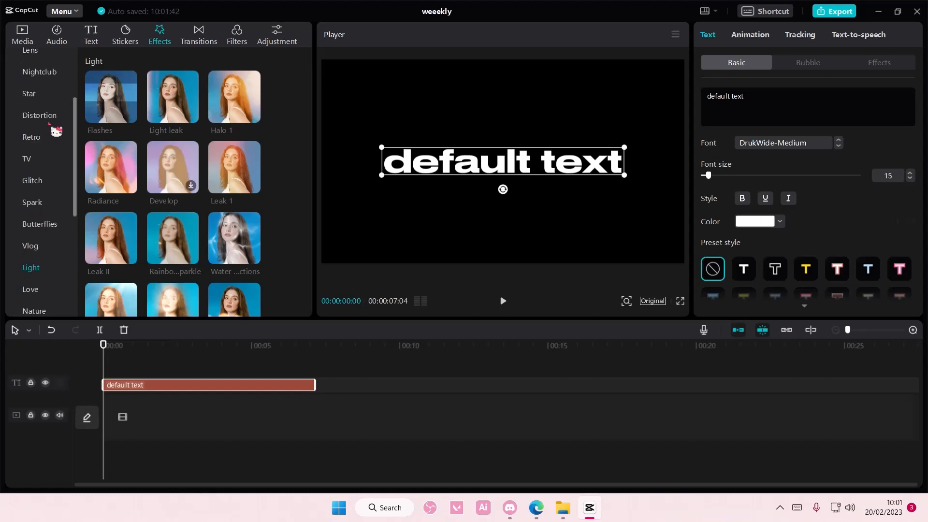
click(39, 115)
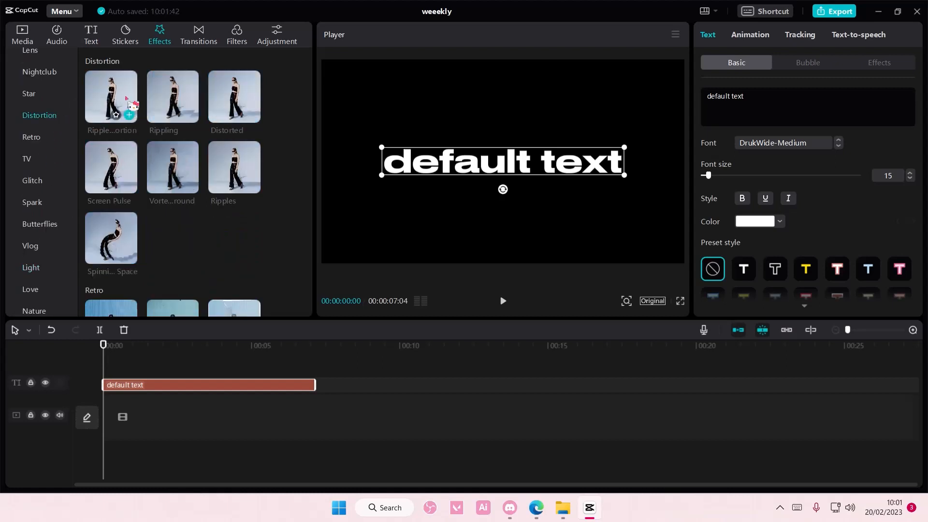
click(110, 99)
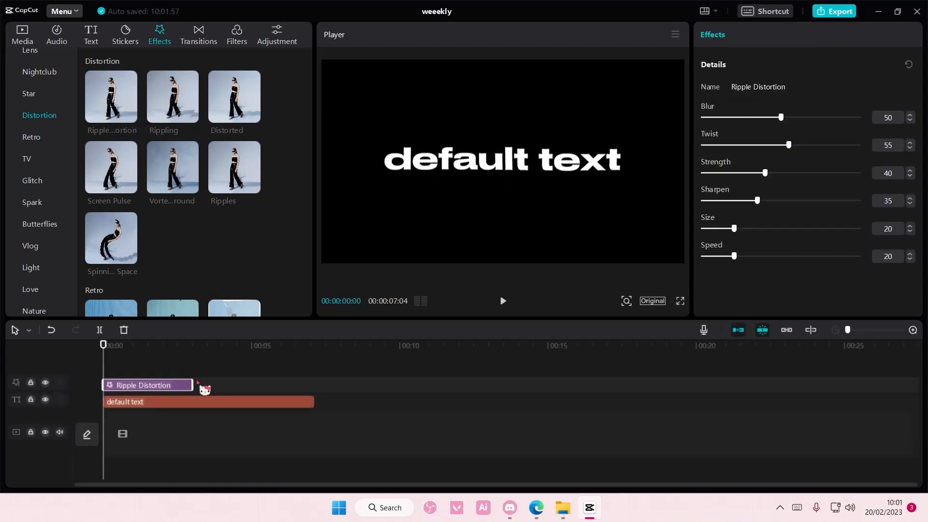
Extend the Ripple Distortion clip to end with the text clip at about seven seconds.
drag(195, 385, 315, 384)
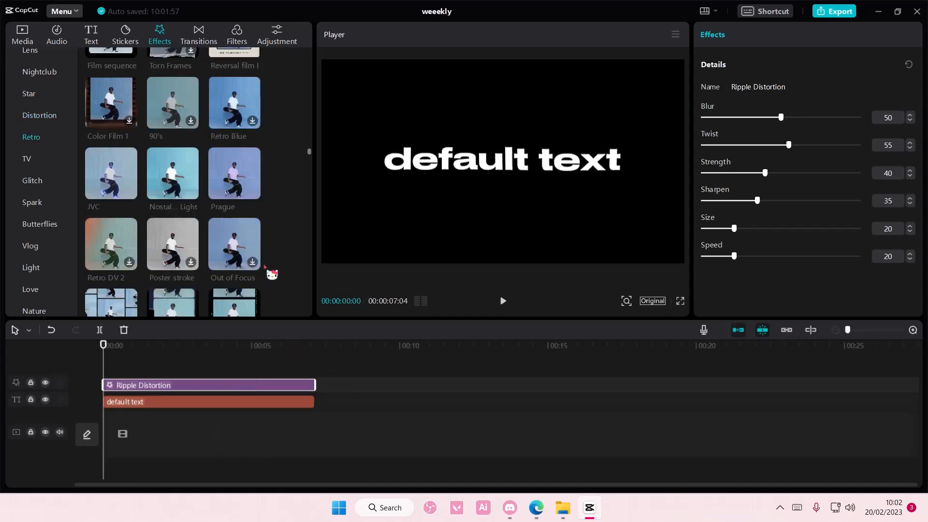
scroll(down, 3)
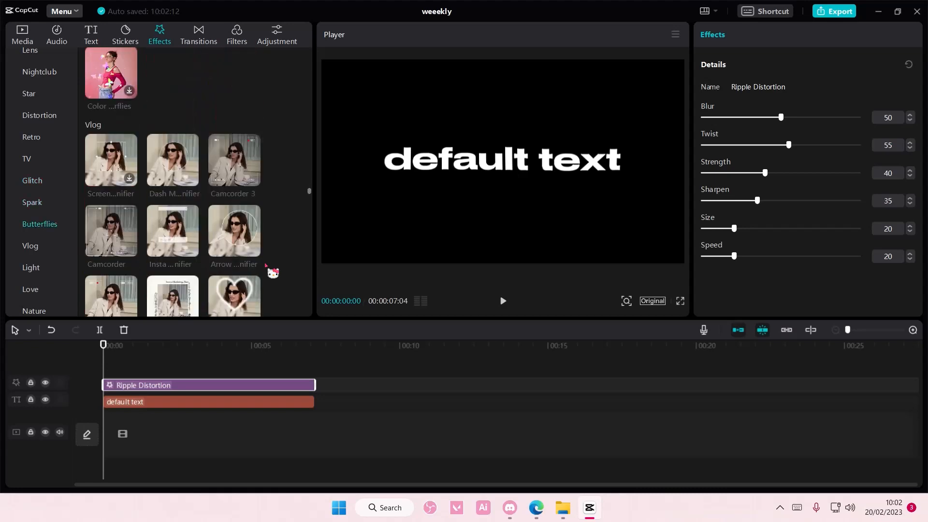
scroll(down, 3)
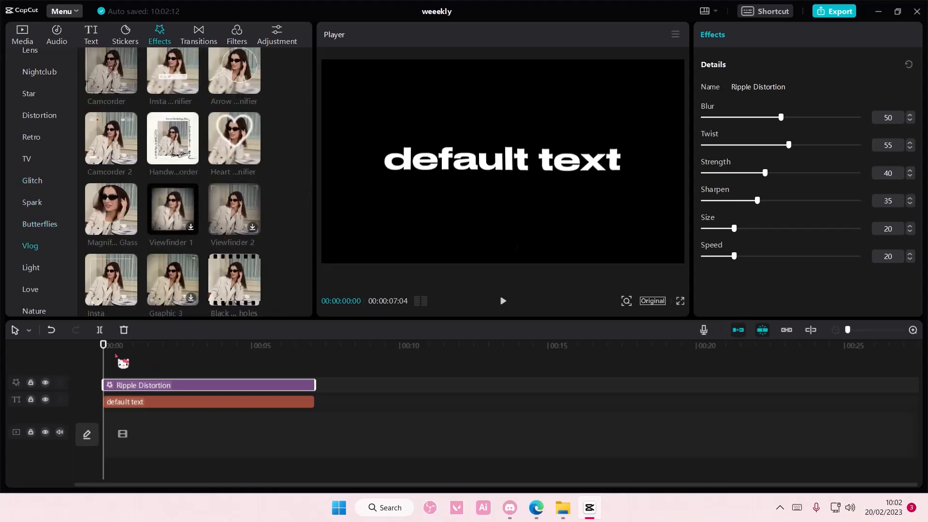
Raise Ripple Distortion Strength to 84 and Size to 54, then preview the wavy text.
click(218, 345)
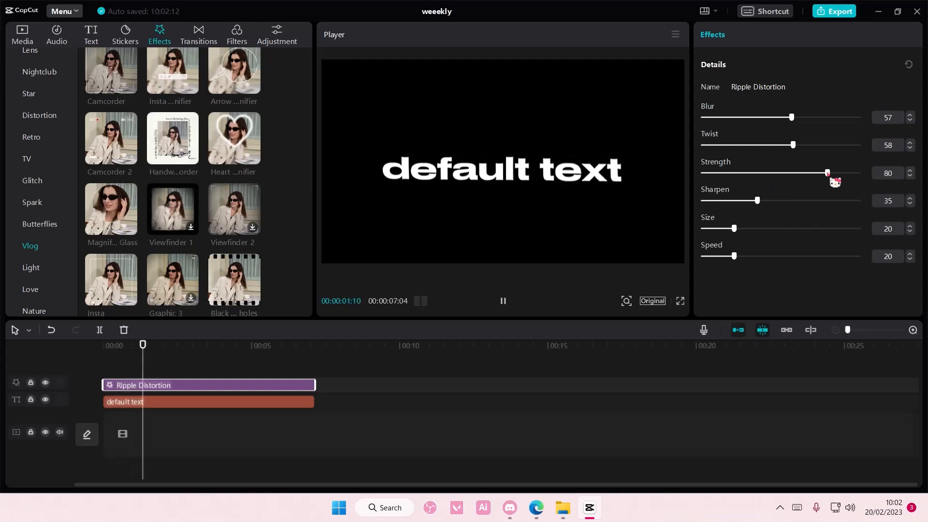
drag(827, 172, 833, 172)
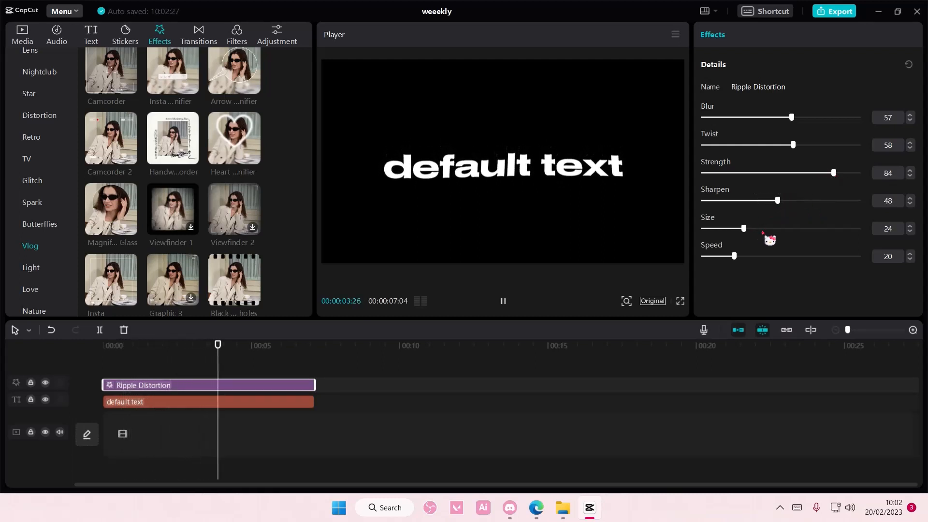
drag(744, 229, 786, 228)
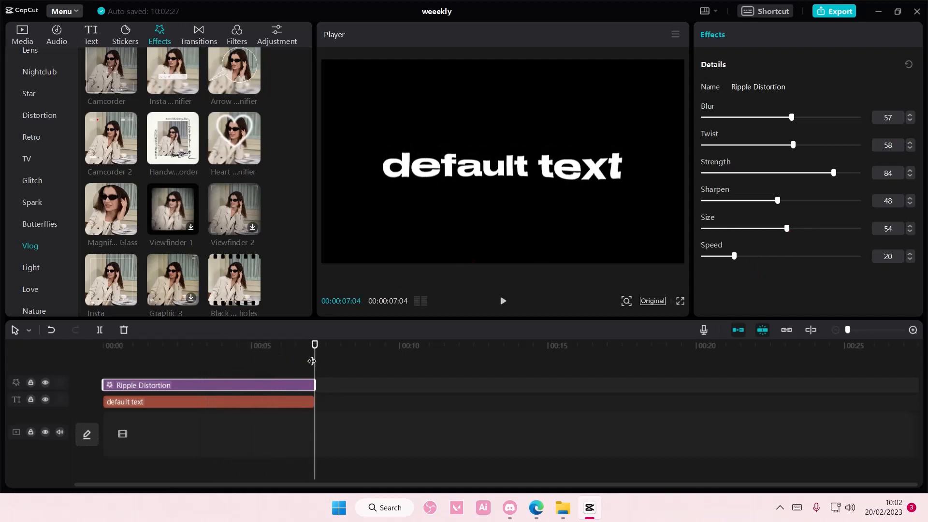
click(503, 301)
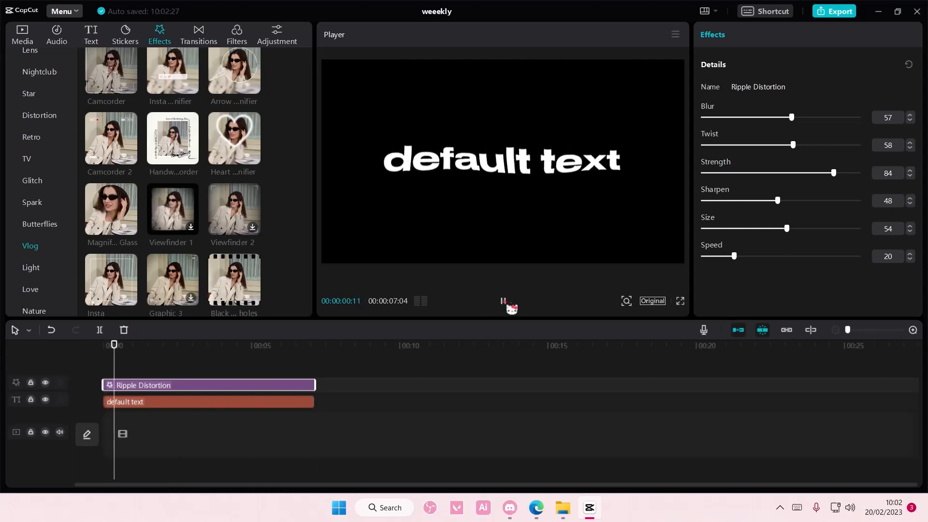